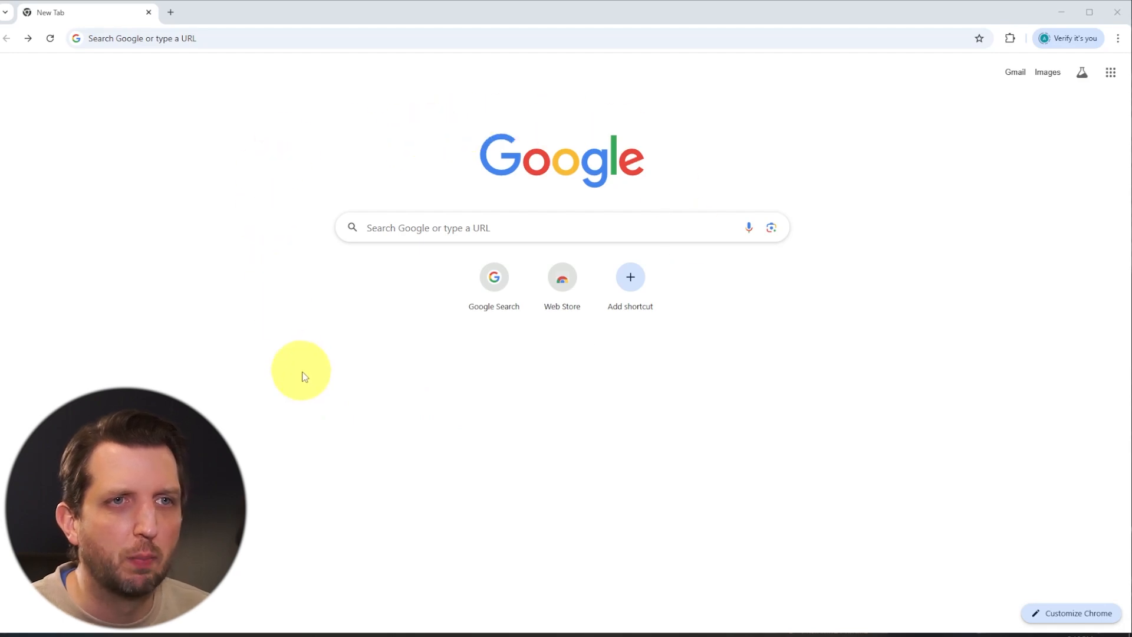
pyautogui.moveTo(783, 212)
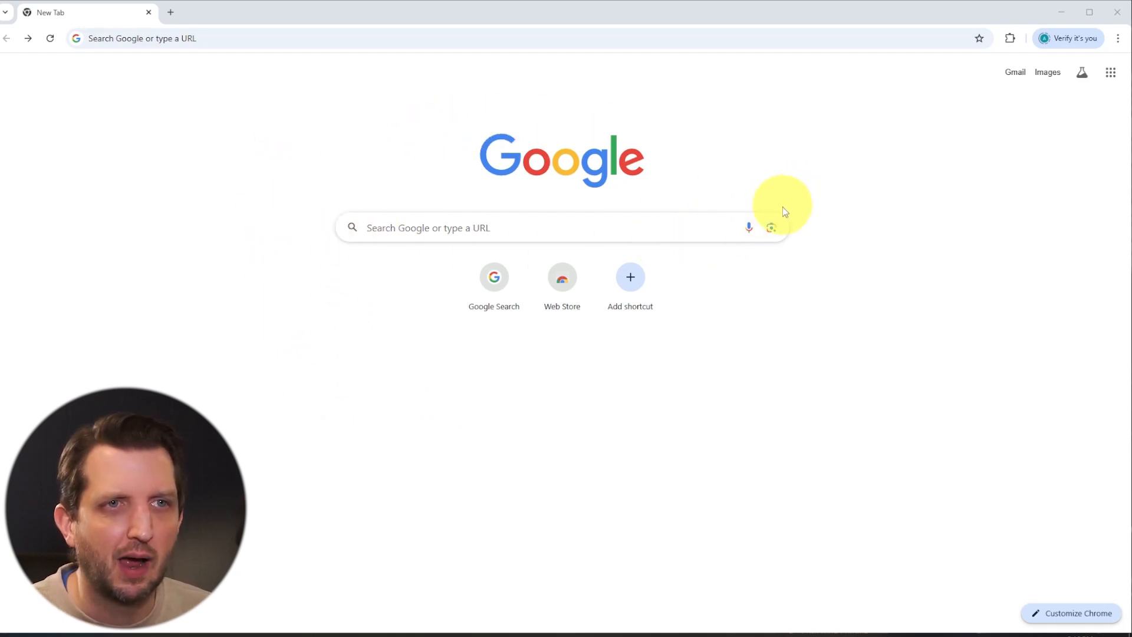
pyautogui.moveTo(771, 238)
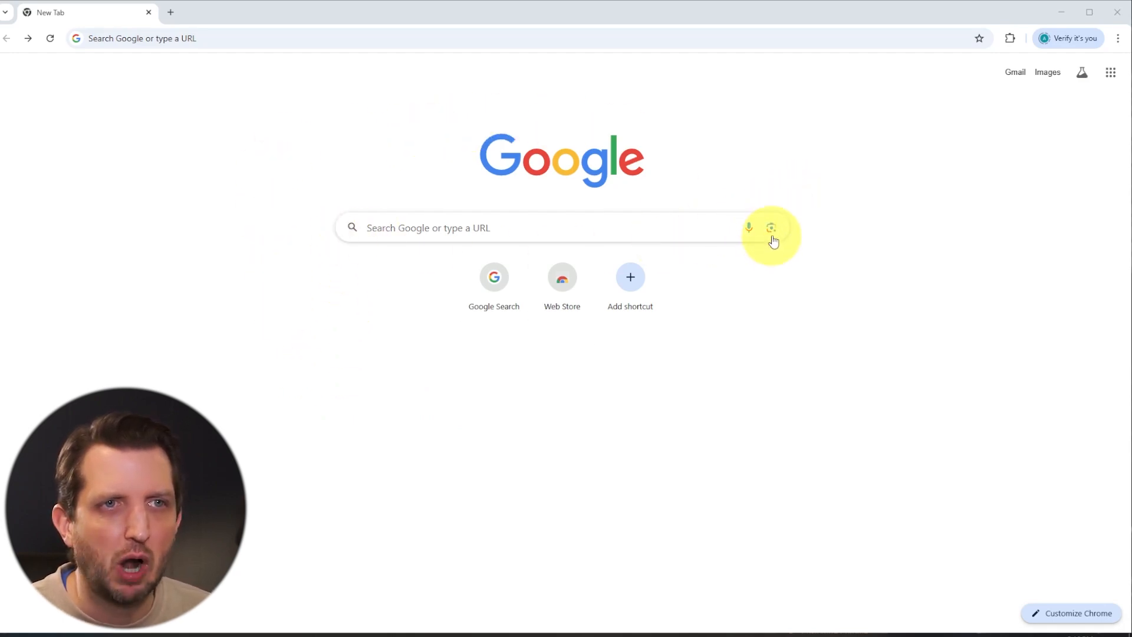
# - Open the Google Lens search-by-image panel from the camera icon in the search bar
pyautogui.click(771, 227)
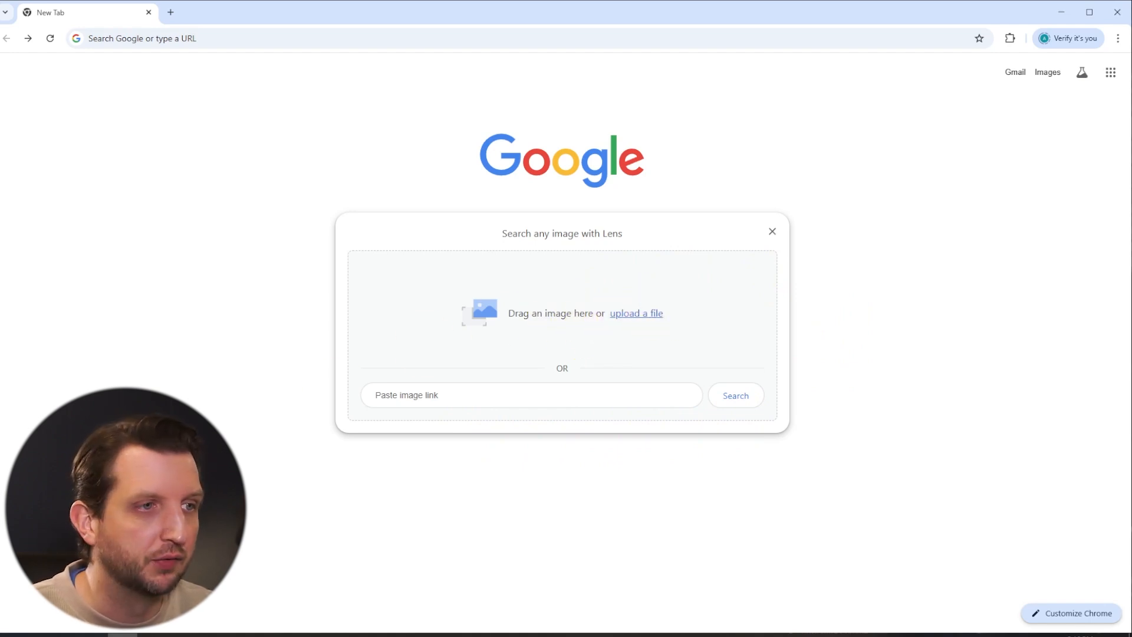
# - Select the 'Paste image link' field to enter the Superman poster's address
pyautogui.click(636, 313)
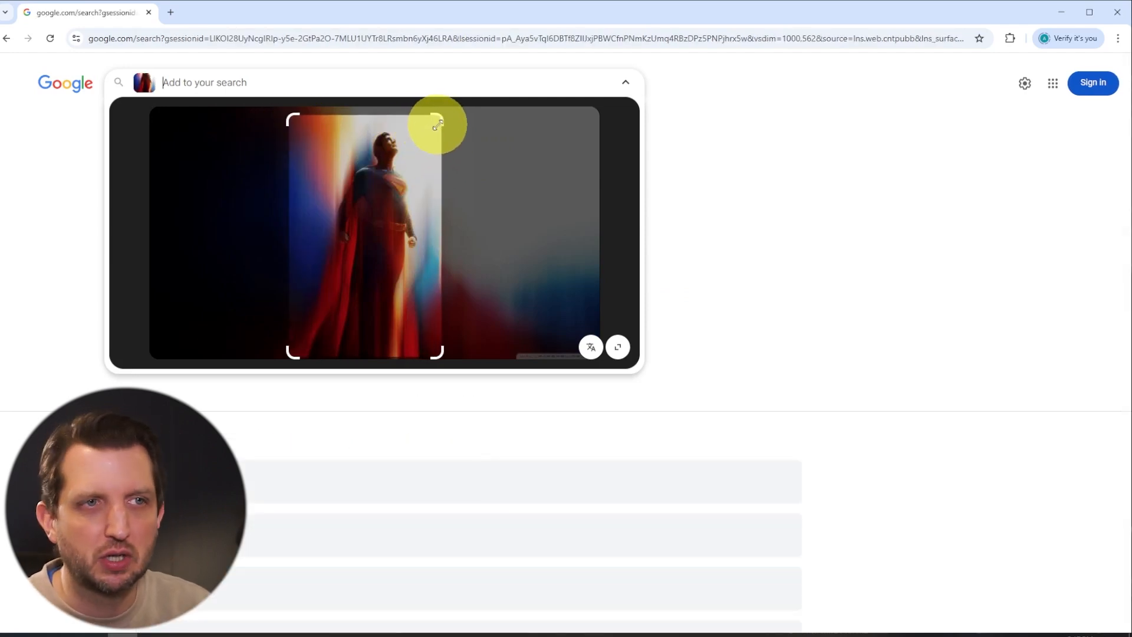
pyautogui.scroll(-3)
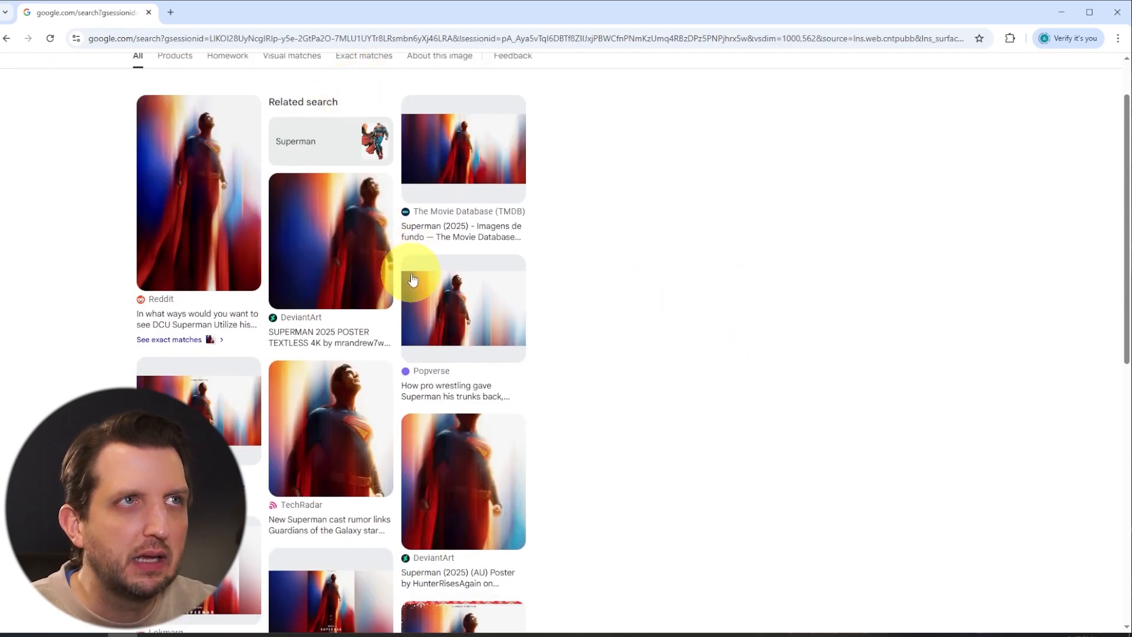
pyautogui.scroll(-3)
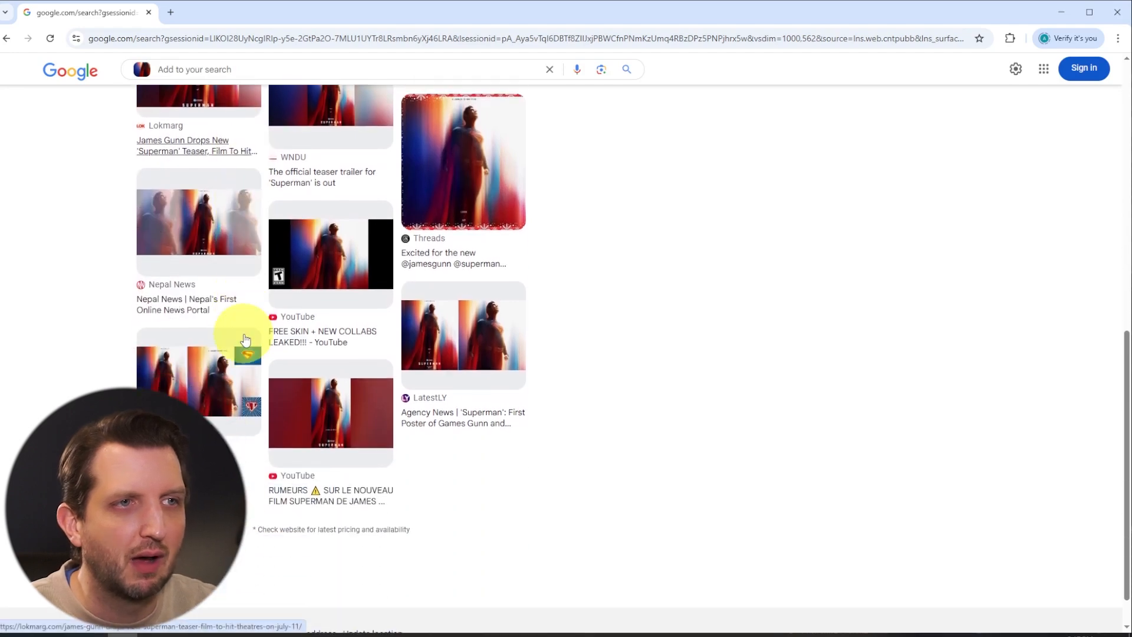
pyautogui.scroll(-3)
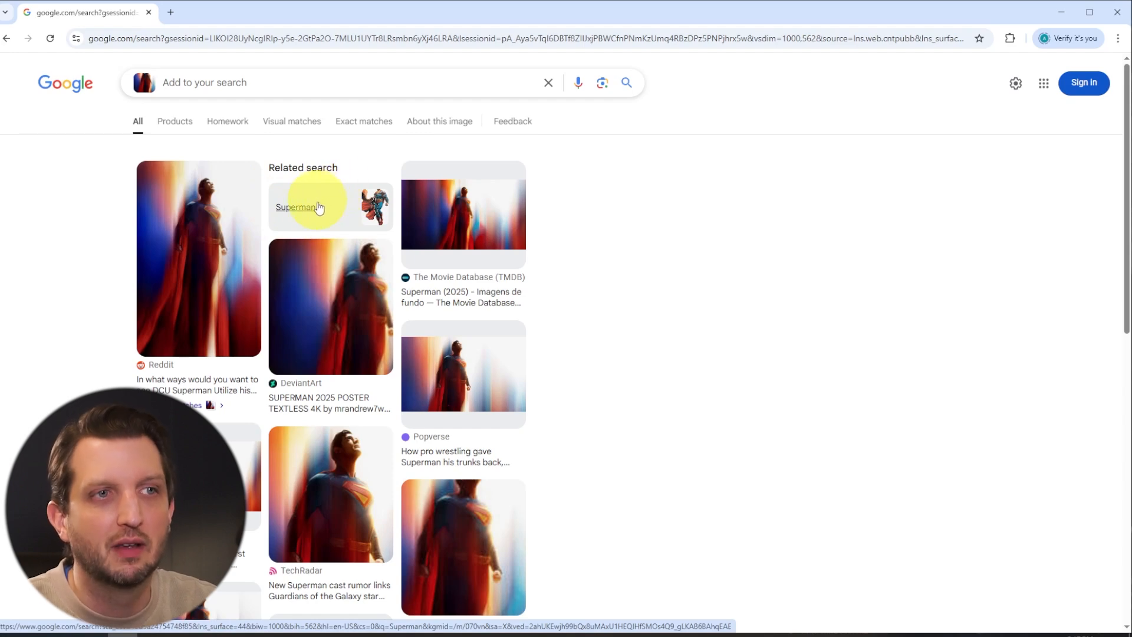
# - Switch to the 'Visual matches' tab and browse the similar Superman images
pyautogui.click(296, 206)
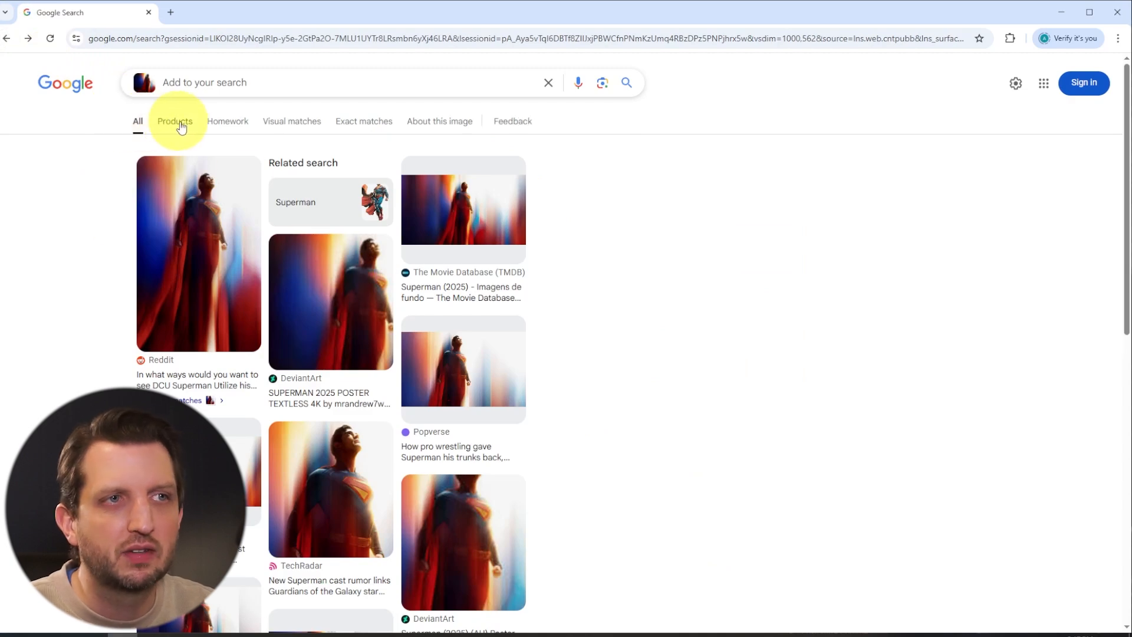
pyautogui.click(174, 121)
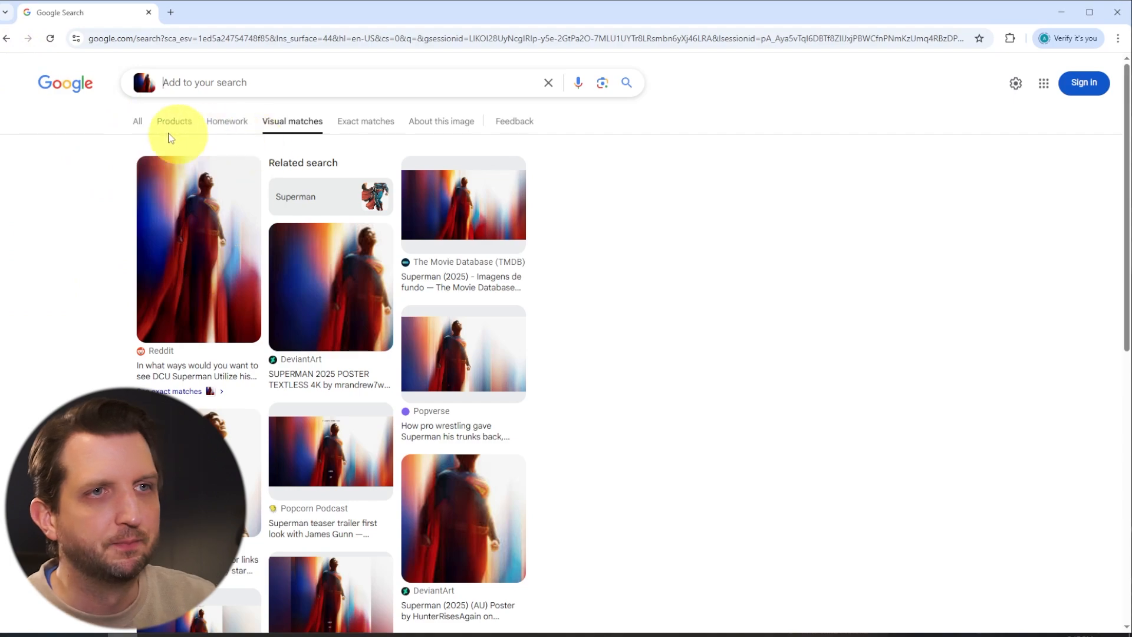
pyautogui.scroll(-3)
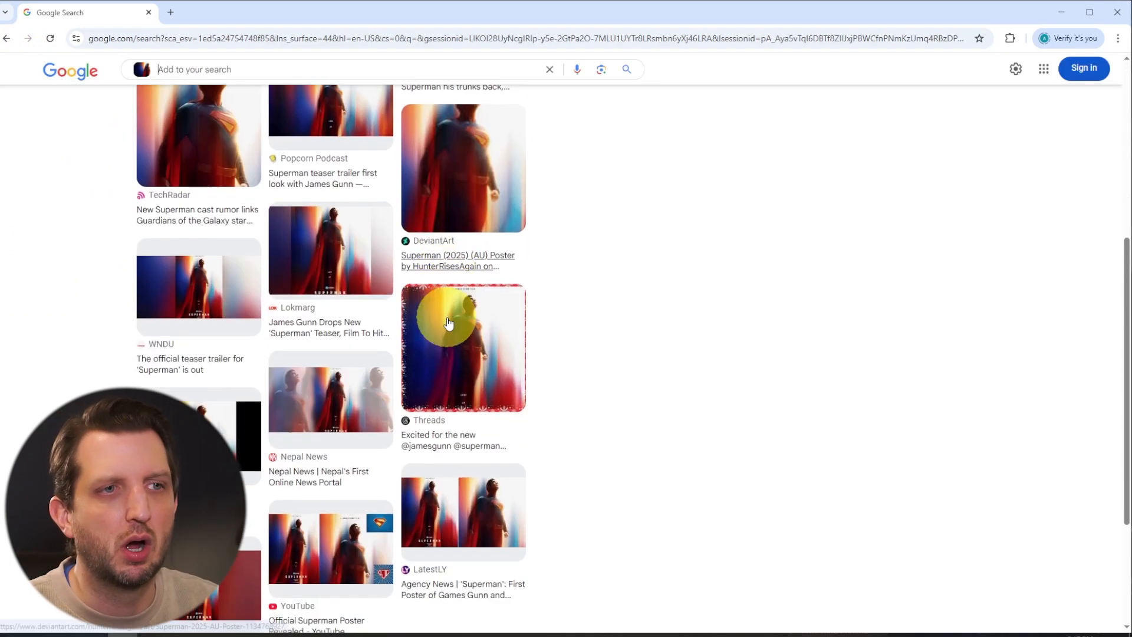
pyautogui.scroll(3)
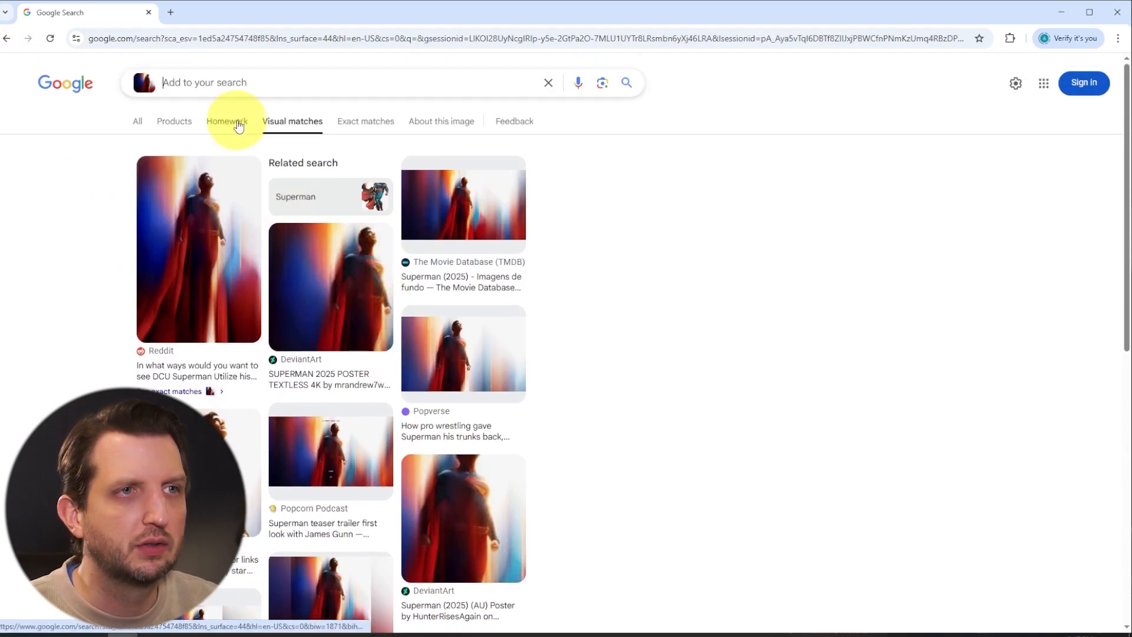
# - Open the 'Superman' related search and preview the 1938 Superman poster image
pyautogui.click(295, 197)
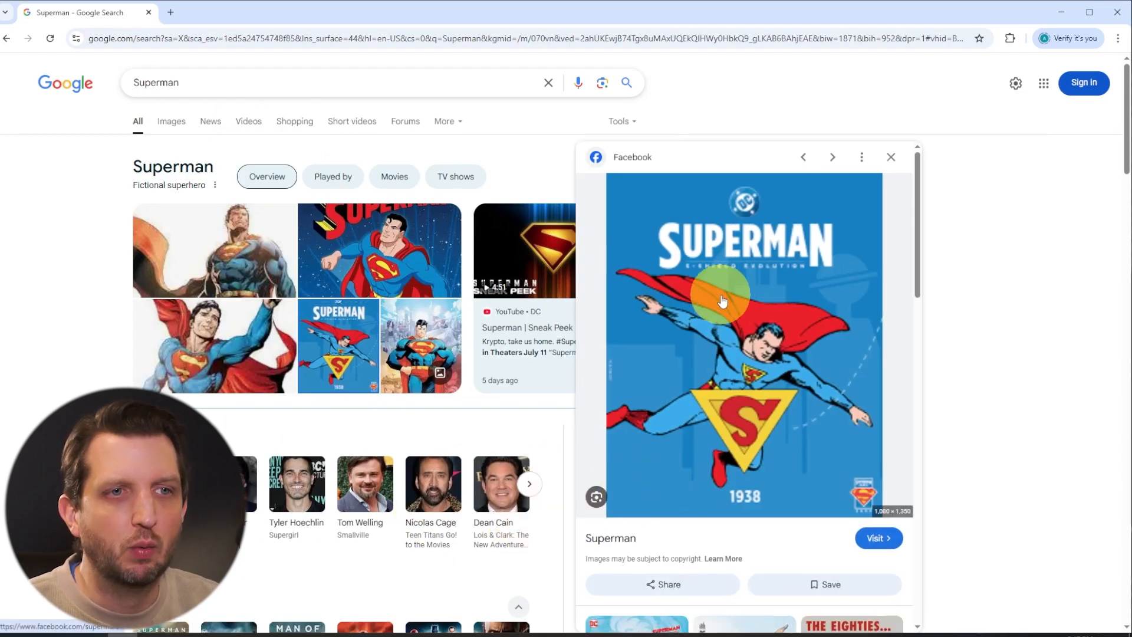
pyautogui.moveTo(619, 488)
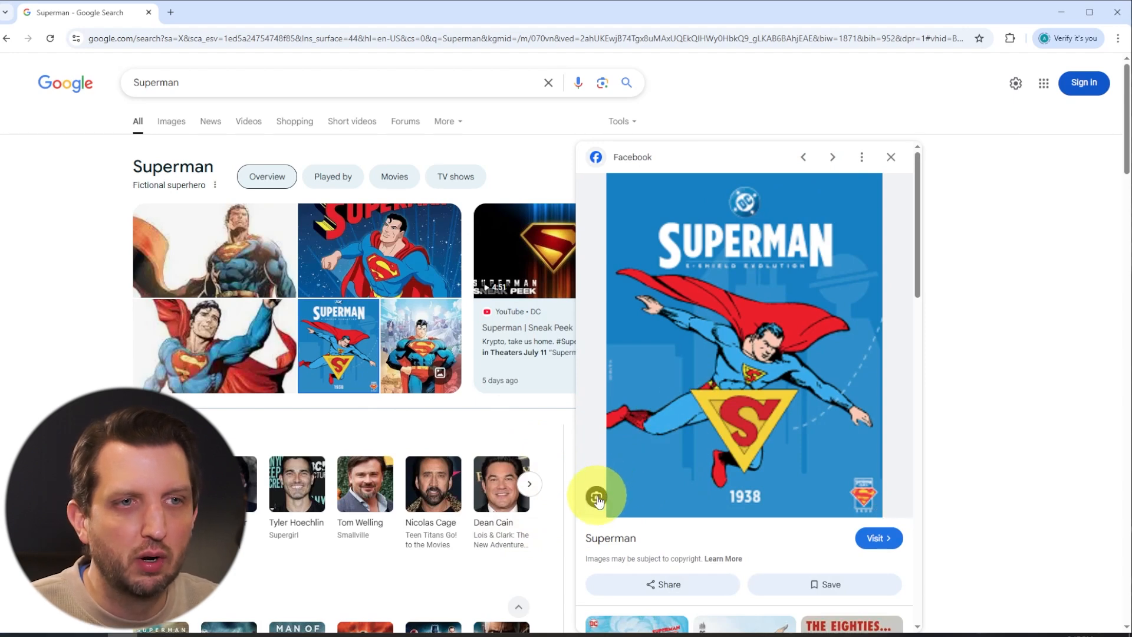
pyautogui.click(597, 497)
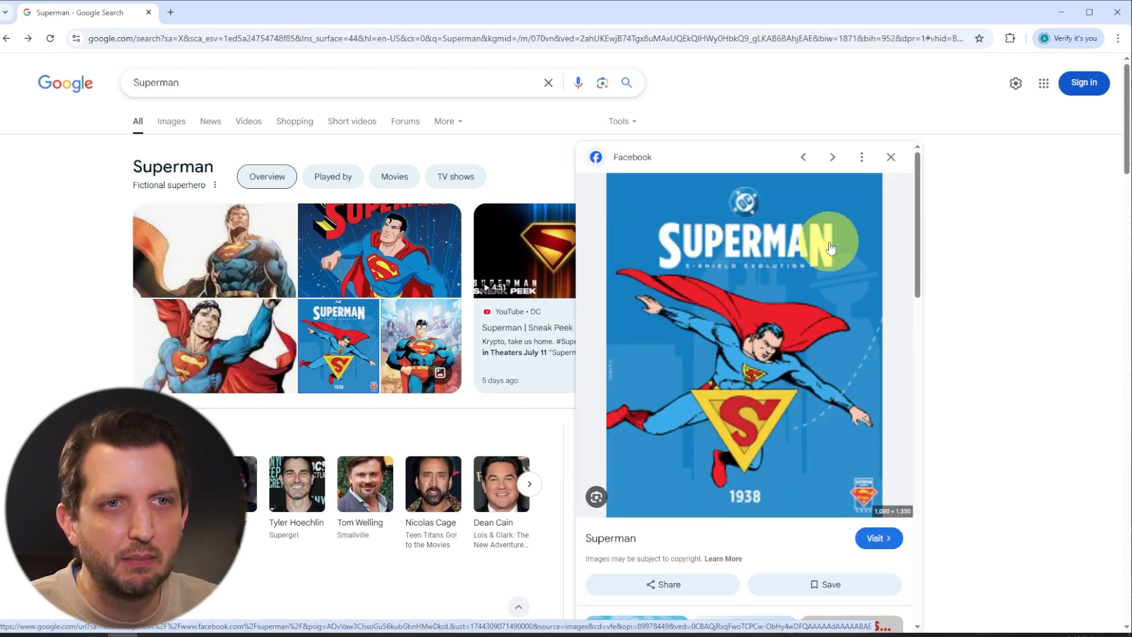
pyautogui.moveTo(602, 83)
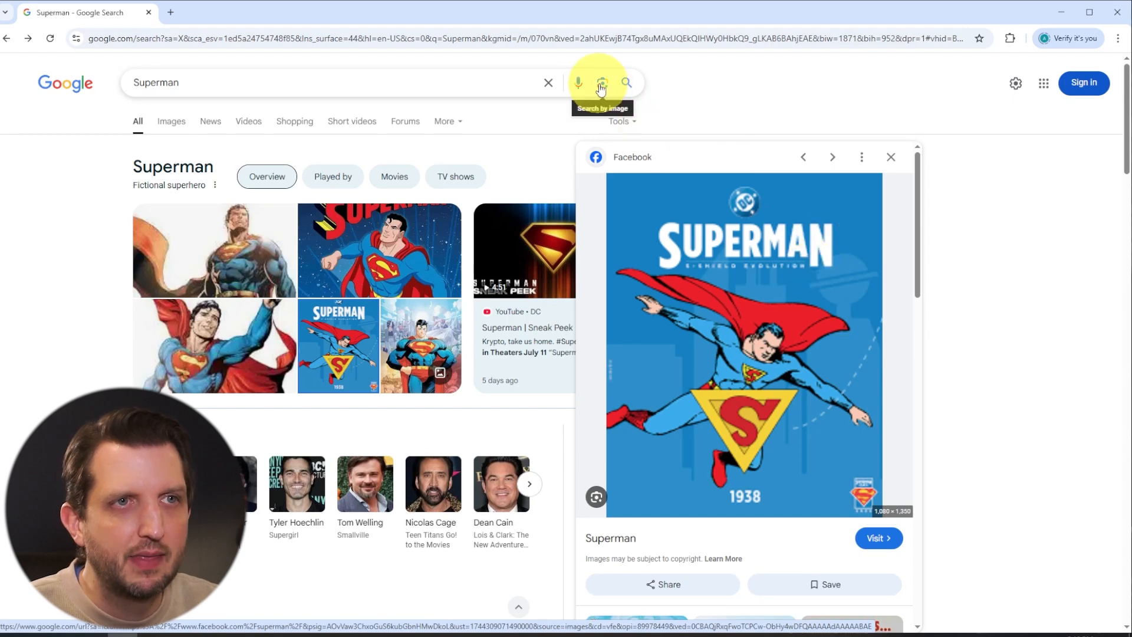
# - Run a Lens search on the 1938 Superman artwork's pasted image link
pyautogui.click(602, 82)
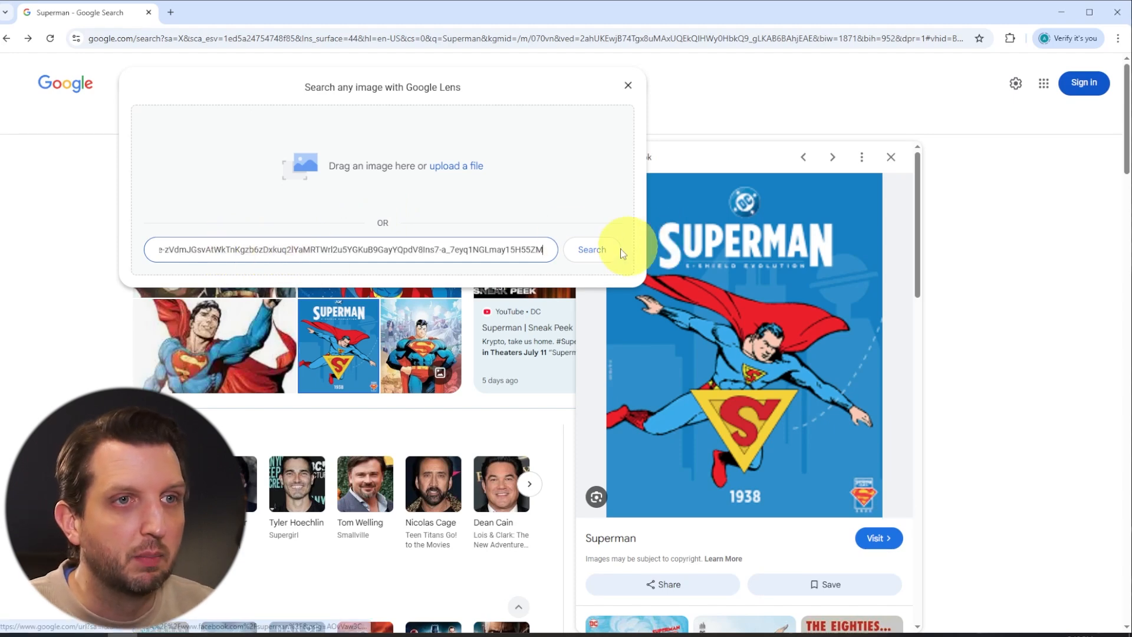
pyautogui.click(590, 249)
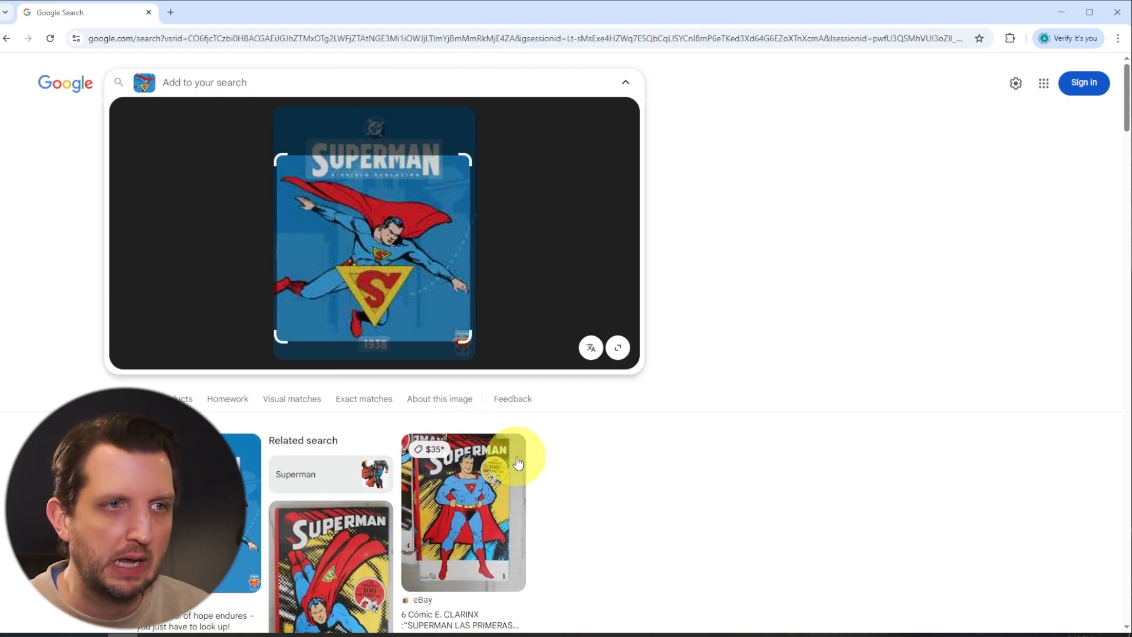
pyautogui.scroll(-3)
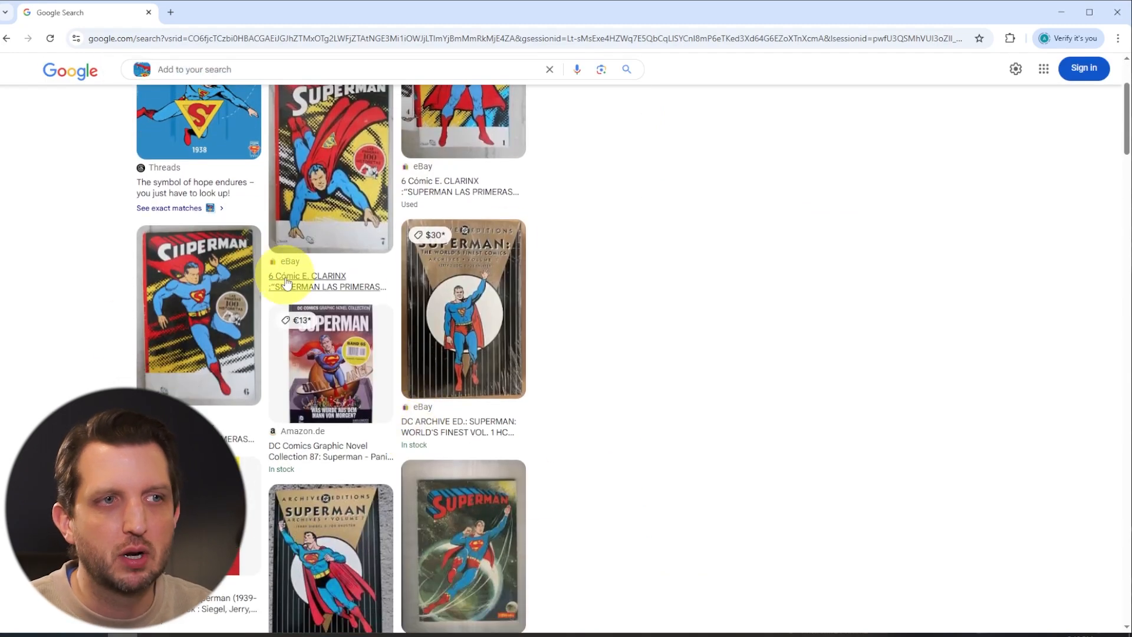
pyautogui.scroll(-3)
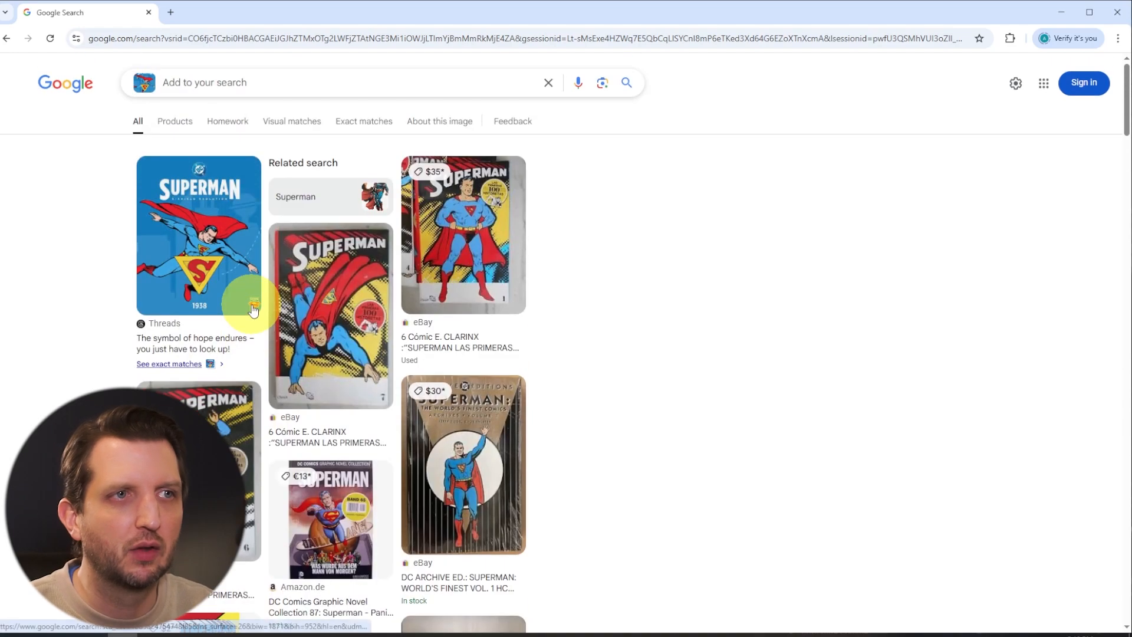
pyautogui.moveTo(278, 235)
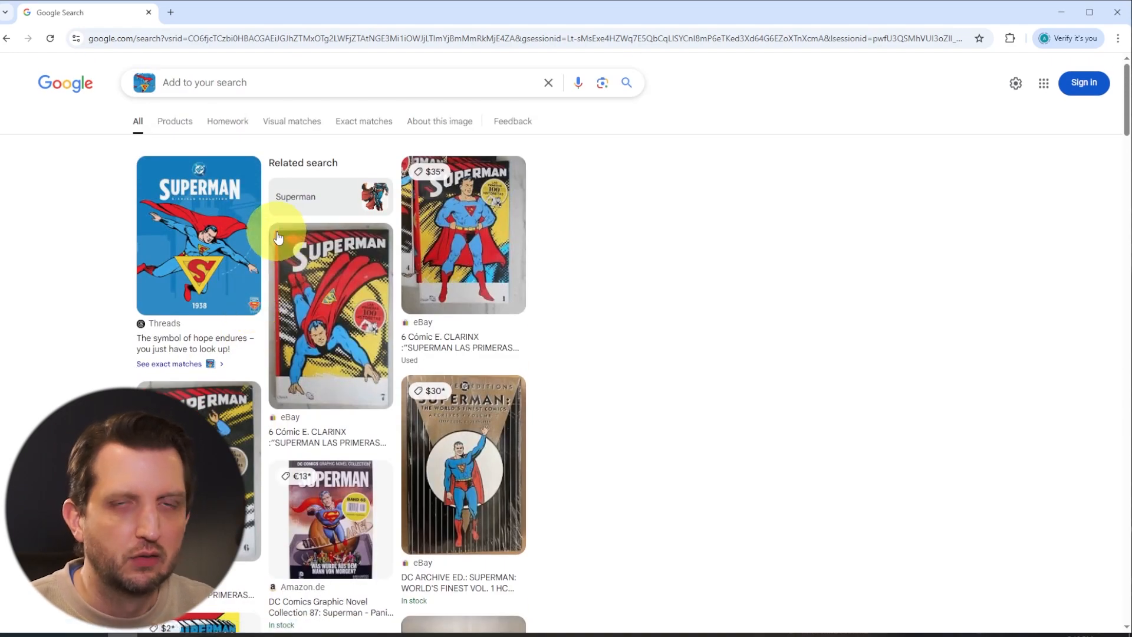